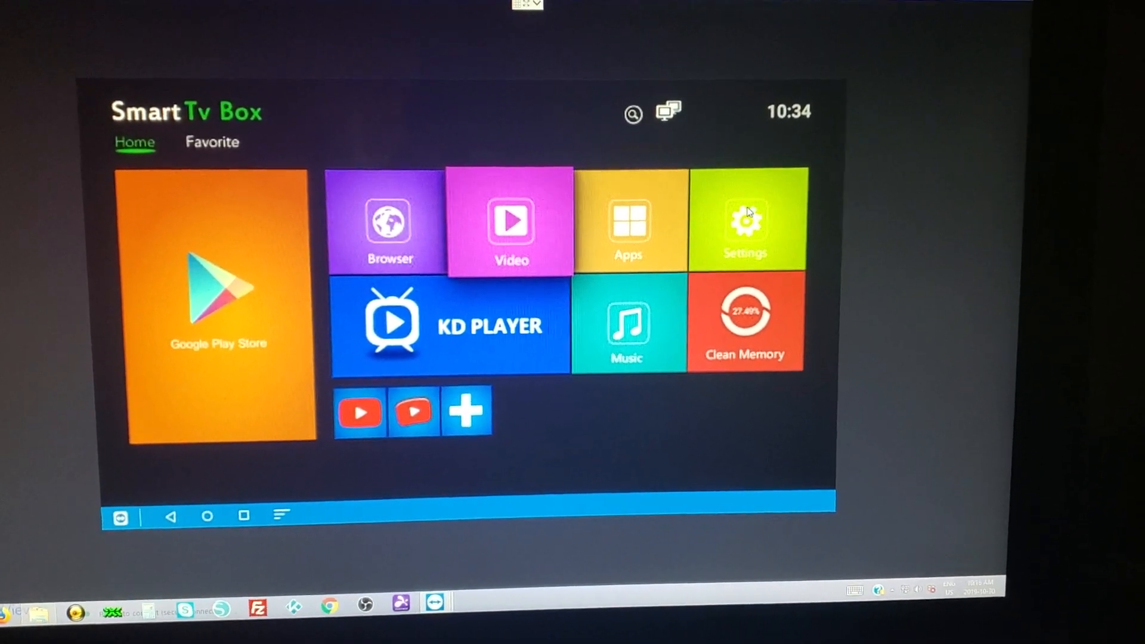
- Uninstall Kodi 17.6 from Settings > Apps and confirm its removal
click(747, 220)
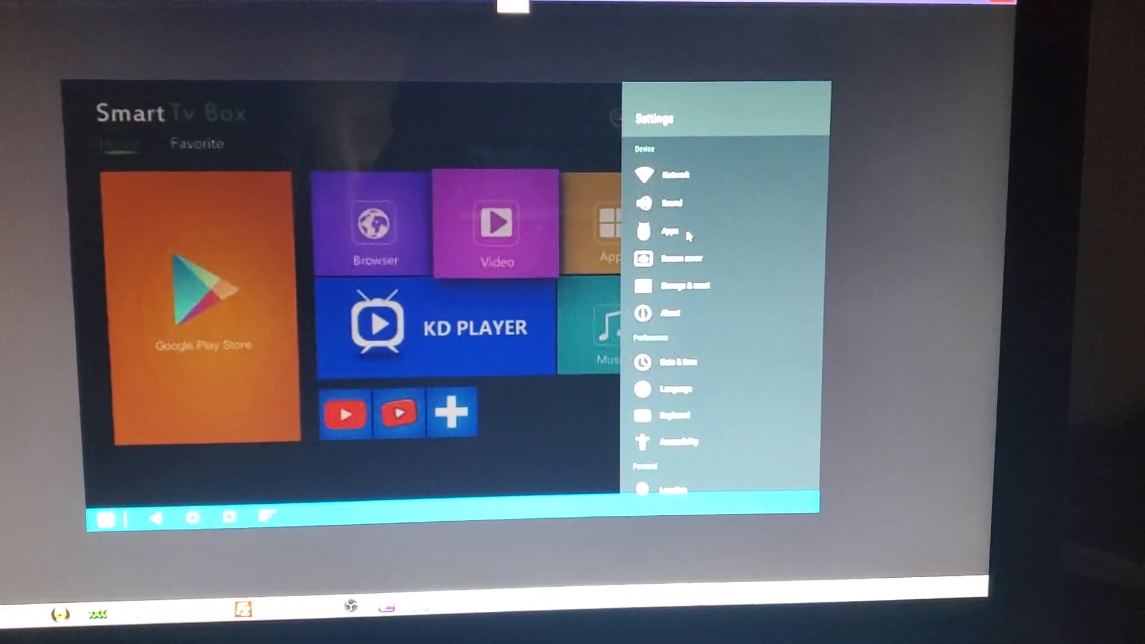
click(666, 233)
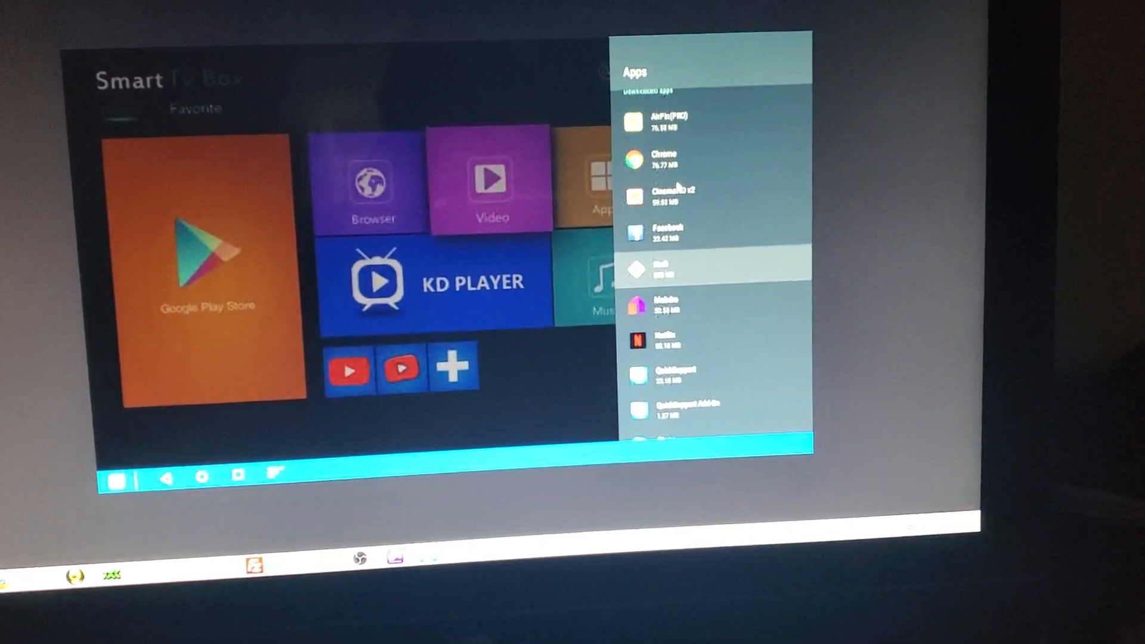
click(657, 266)
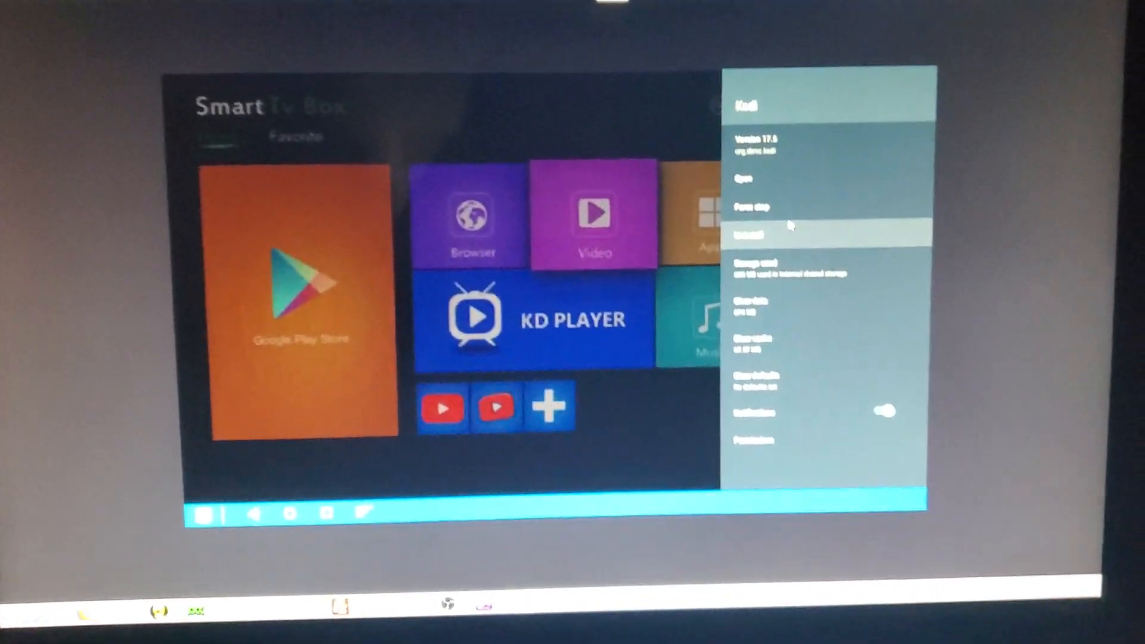
click(749, 233)
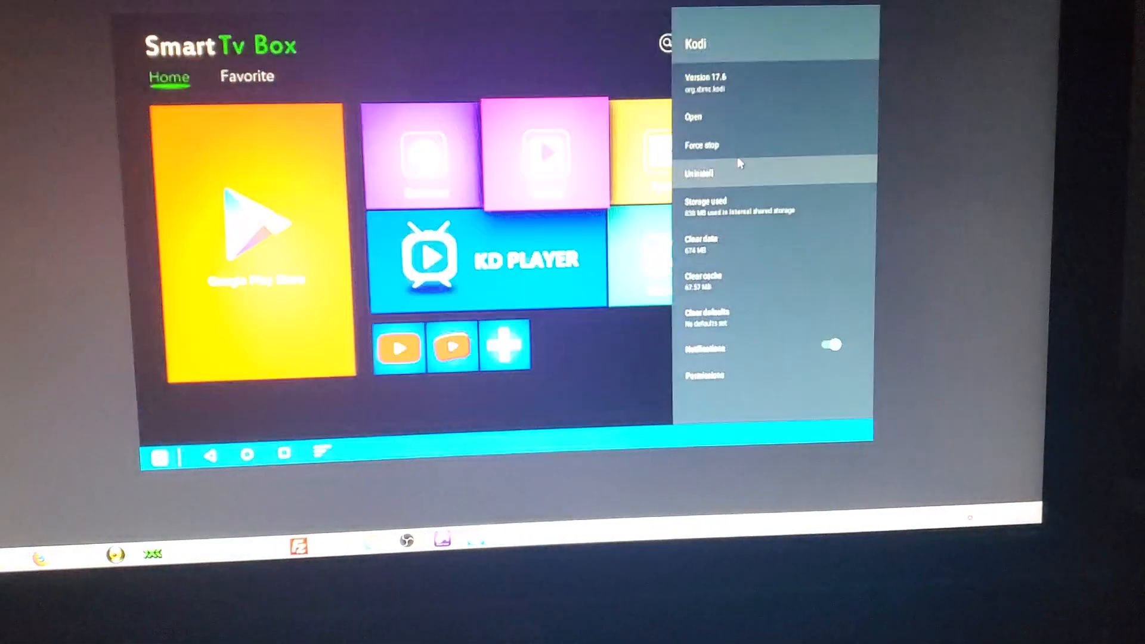
click(699, 173)
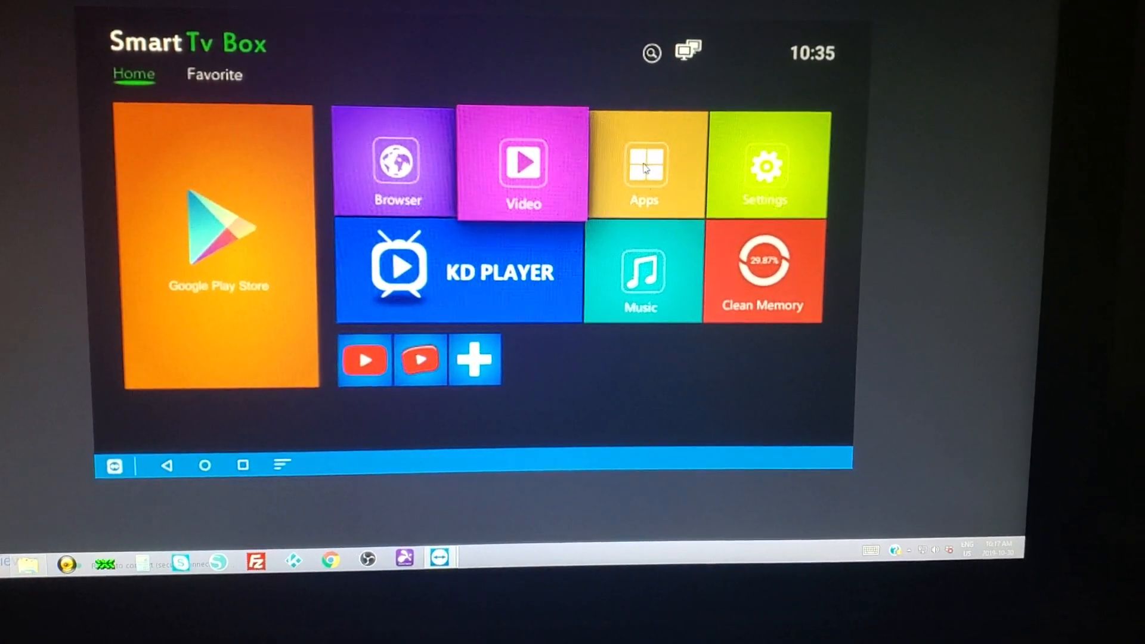
- Show the My Apps grid from the launcher's Apps tile, confirming Kodi is gone
click(643, 161)
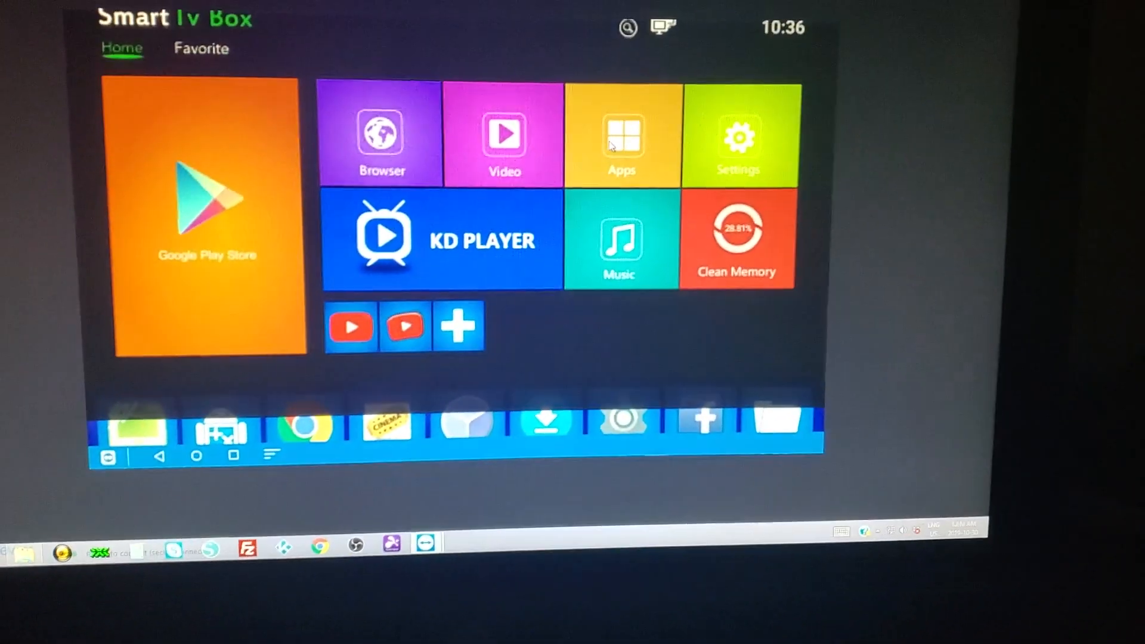
click(621, 134)
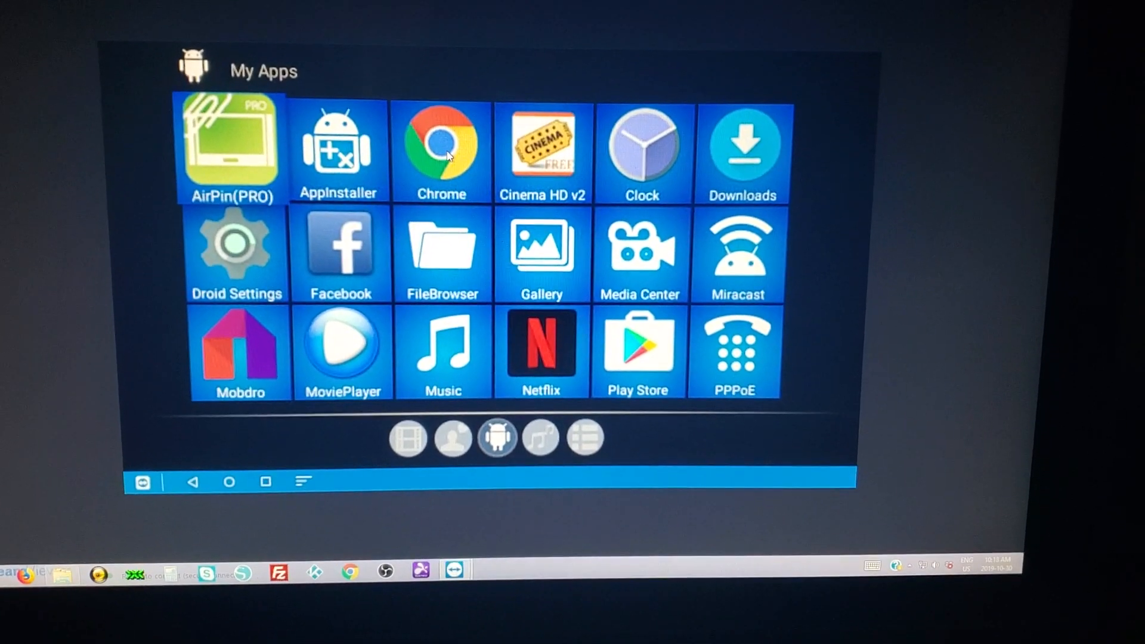
- Launch Chrome, accept its welcome terms and decline the sign-in prompt
click(441, 142)
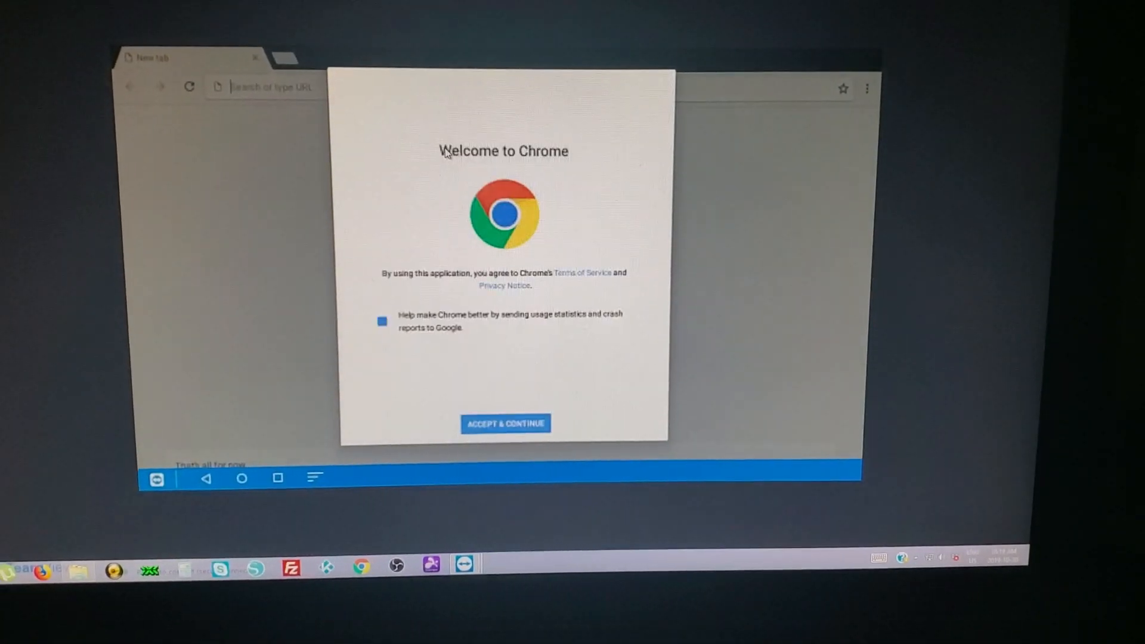
click(382, 320)
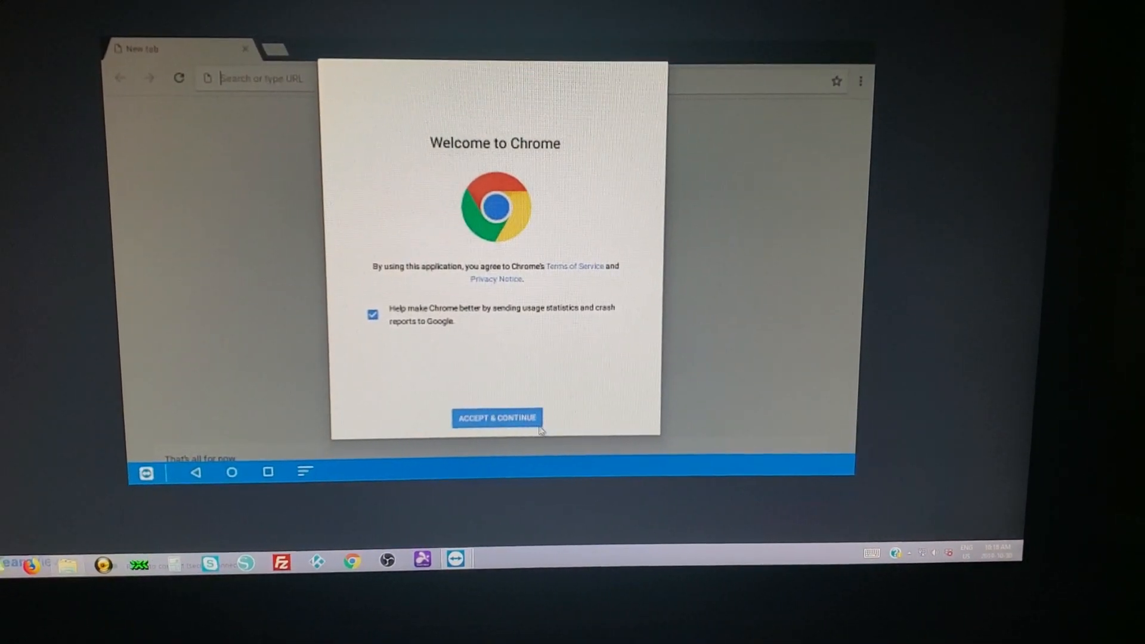
click(496, 418)
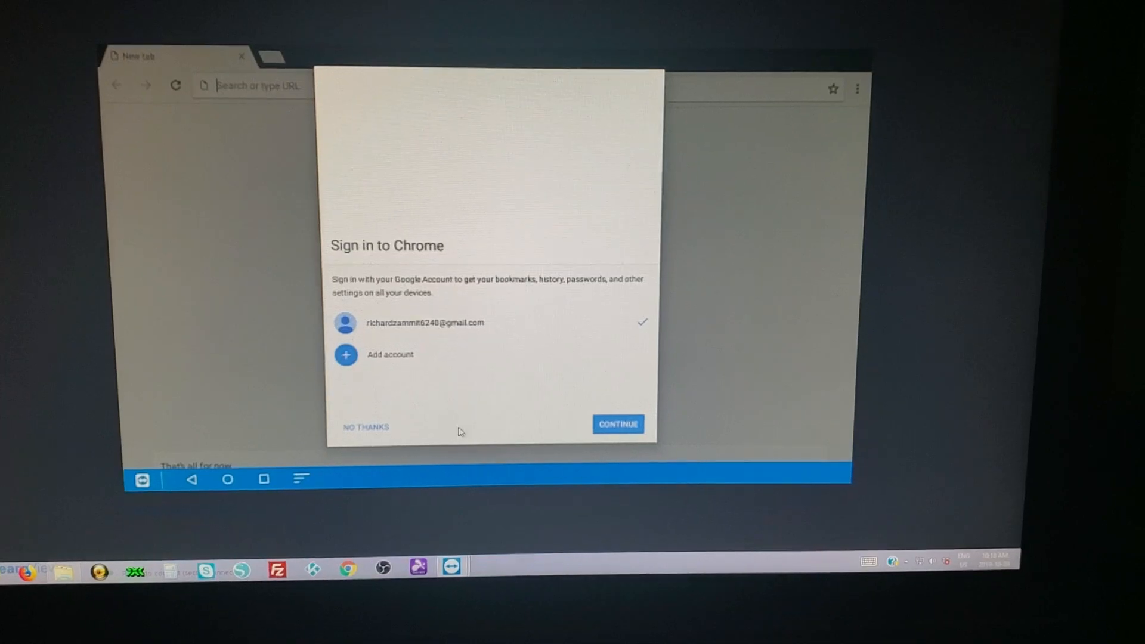
click(365, 427)
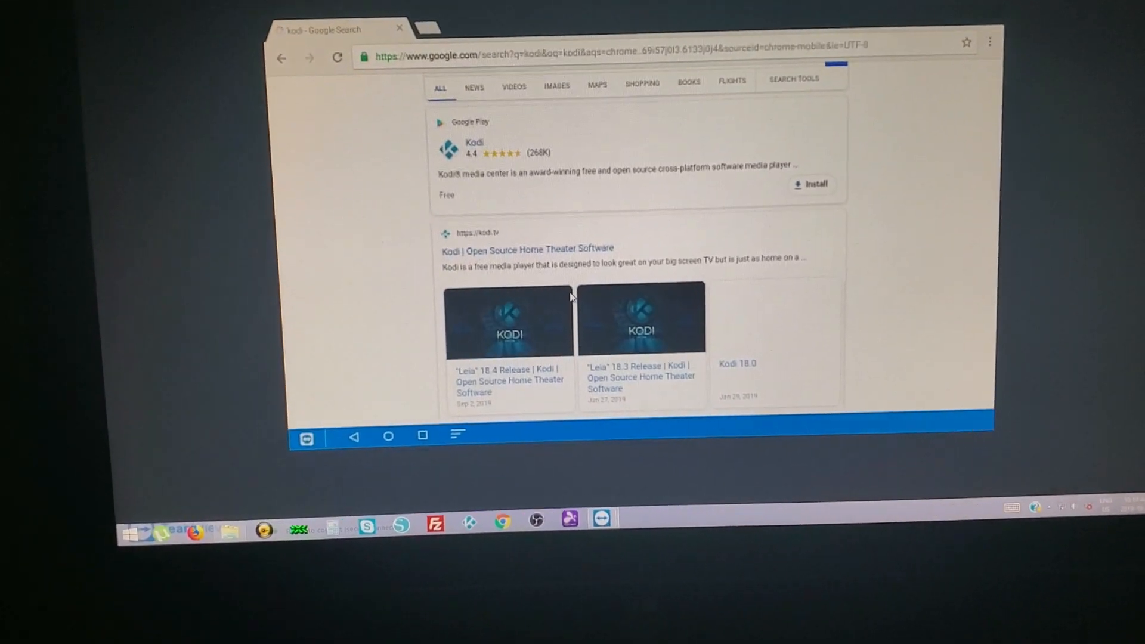
- Scroll the Google results for kodi down to the kodi.tv Downloads link
scroll(down, 3)
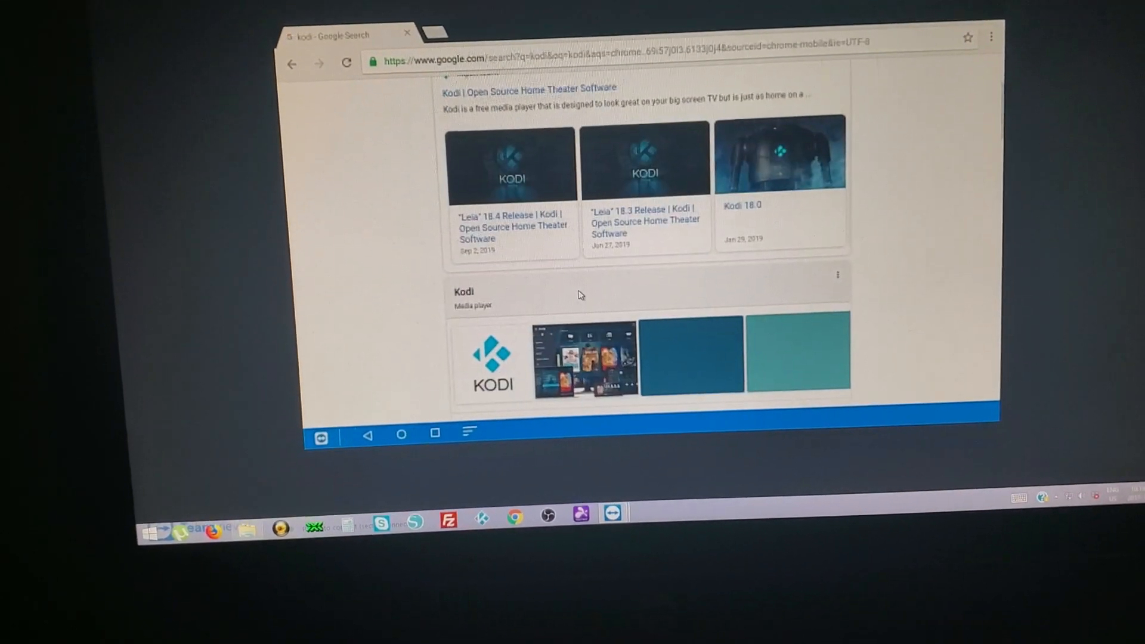
scroll(down, 3)
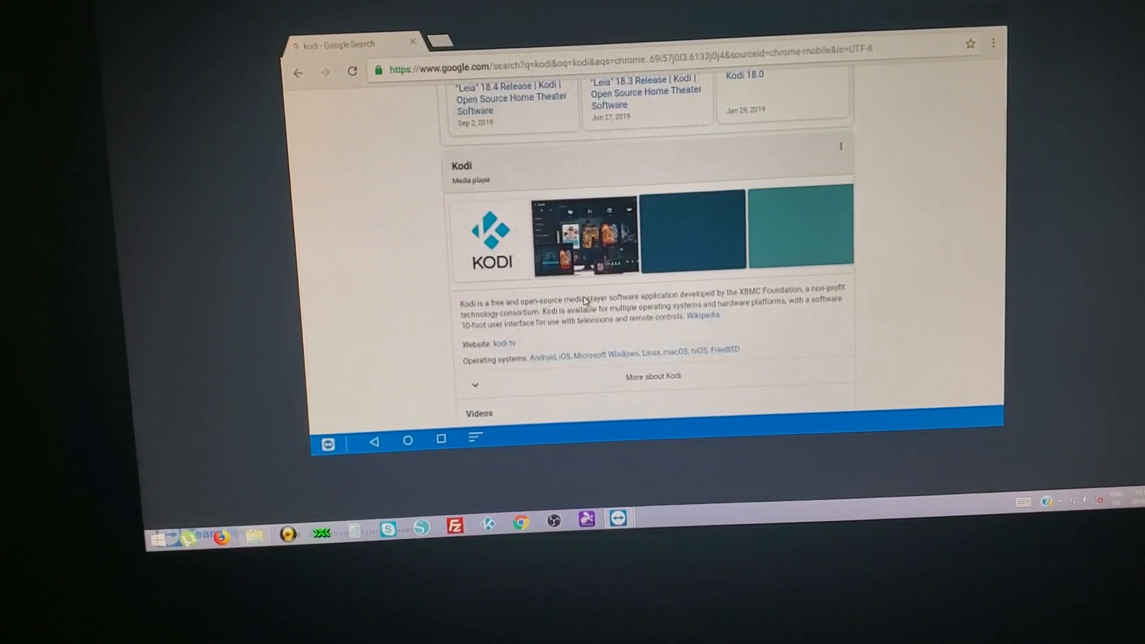
scroll(down, 3)
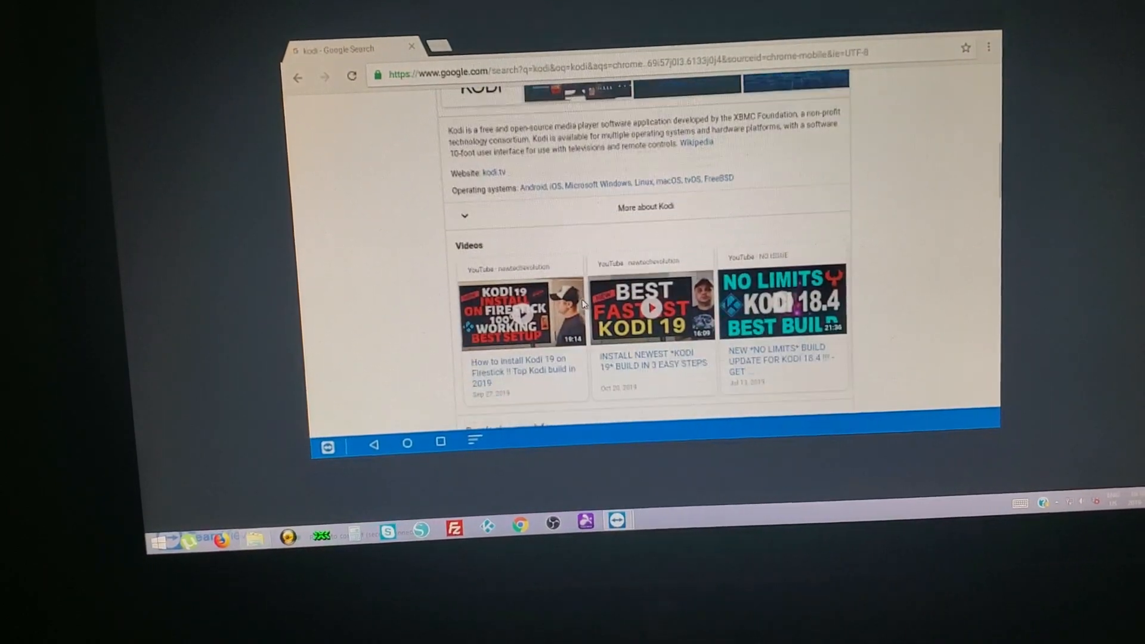
scroll(down, 3)
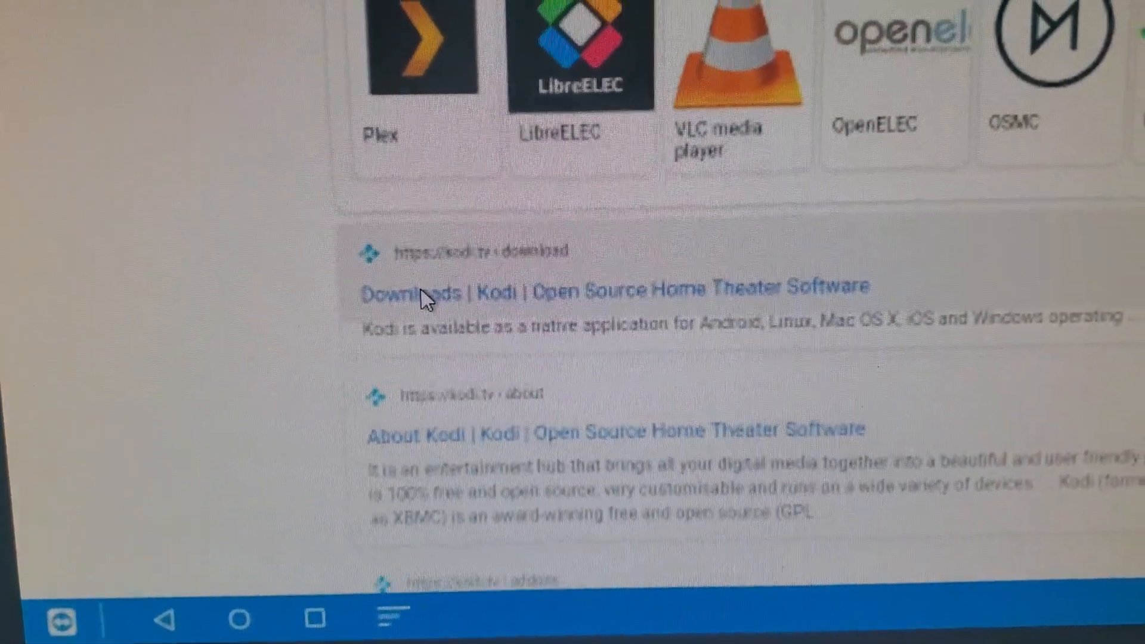
- On the kodi.tv Downloads page, choose Android to show the Kodi v18.4 Leia releases
click(438, 285)
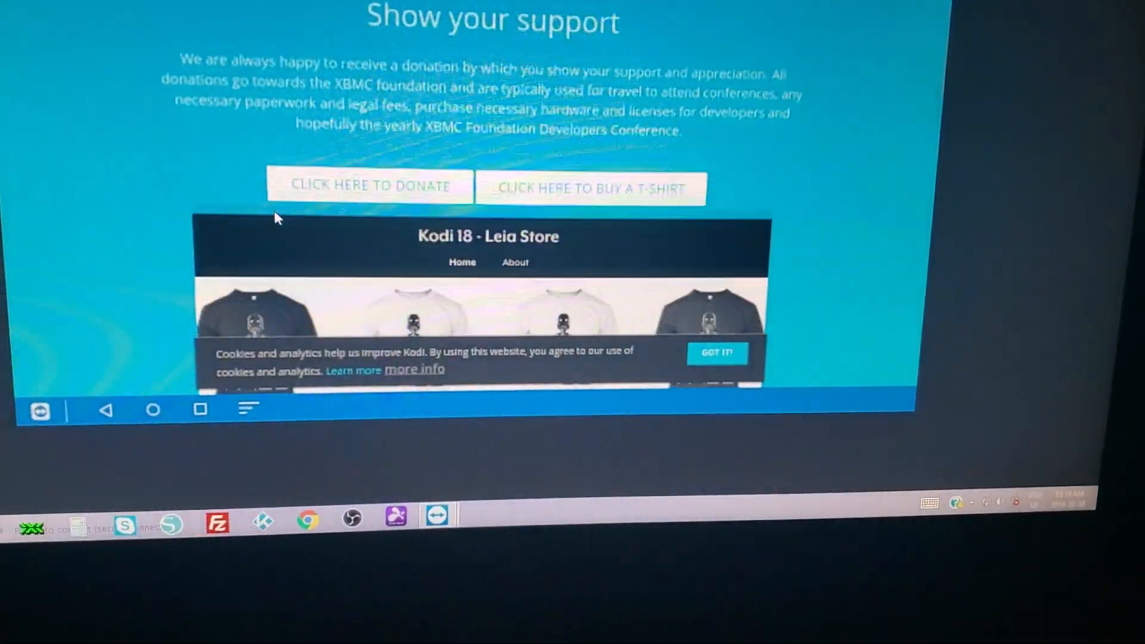
scroll(down, 3)
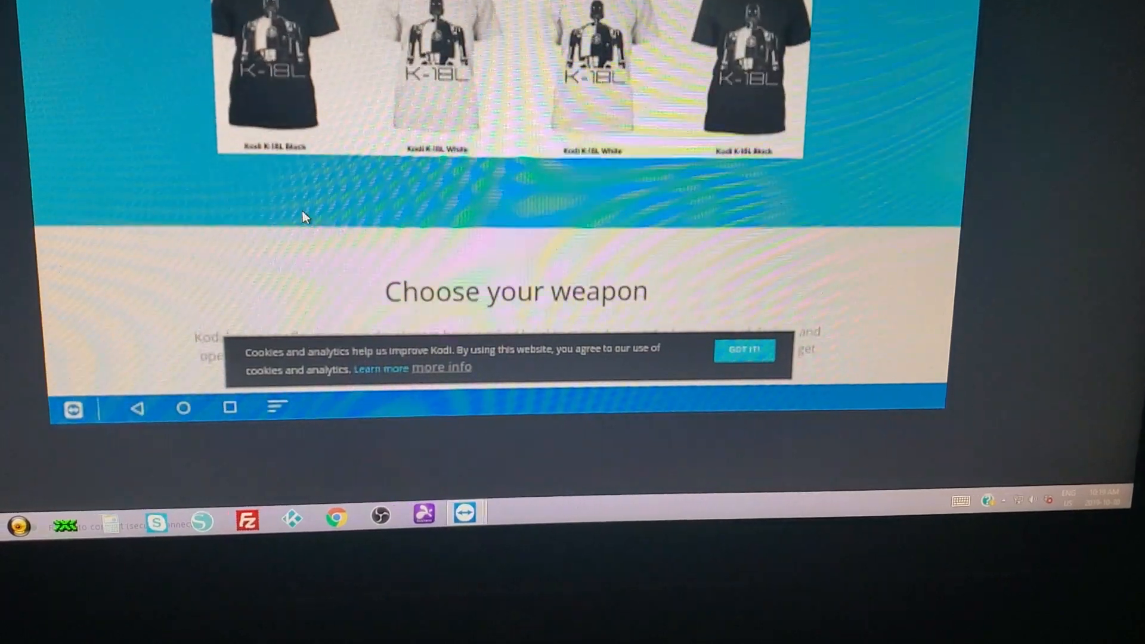
scroll(down, 3)
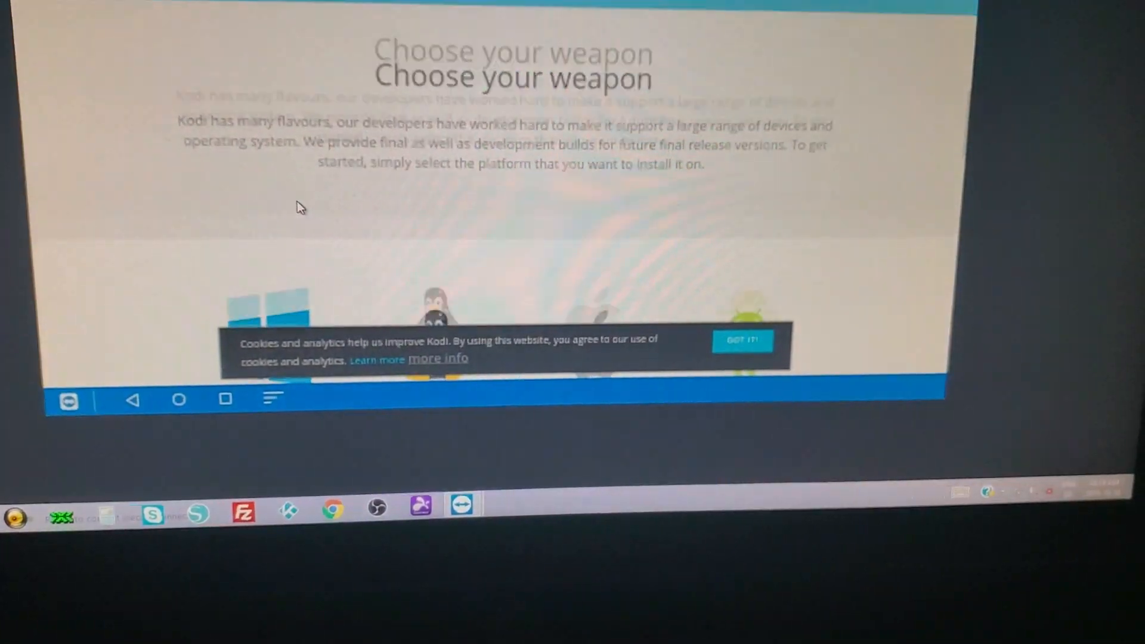
scroll(down, 3)
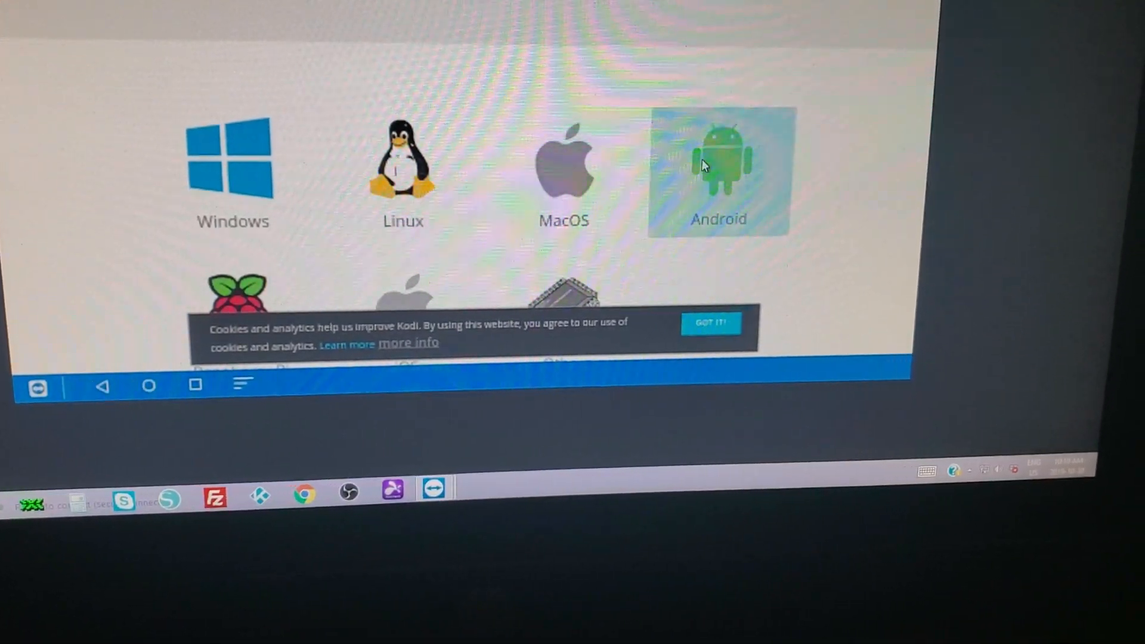
click(717, 168)
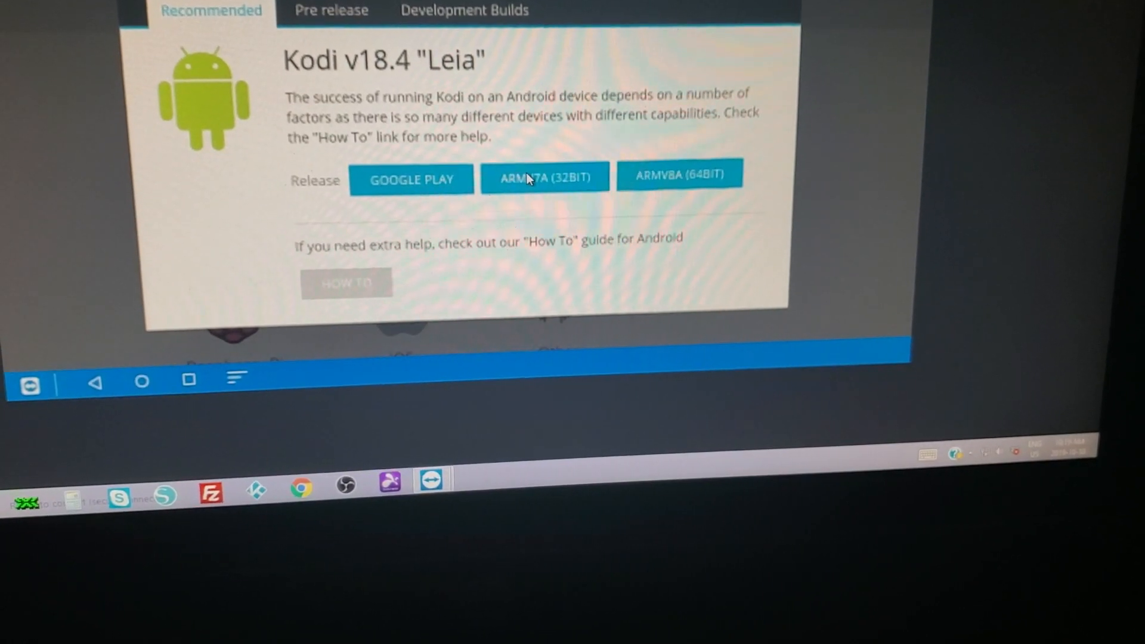
- Download the ARMV7A (32BIT) Kodi 18.4 APK, granting Chrome storage access and keeping the file
click(543, 179)
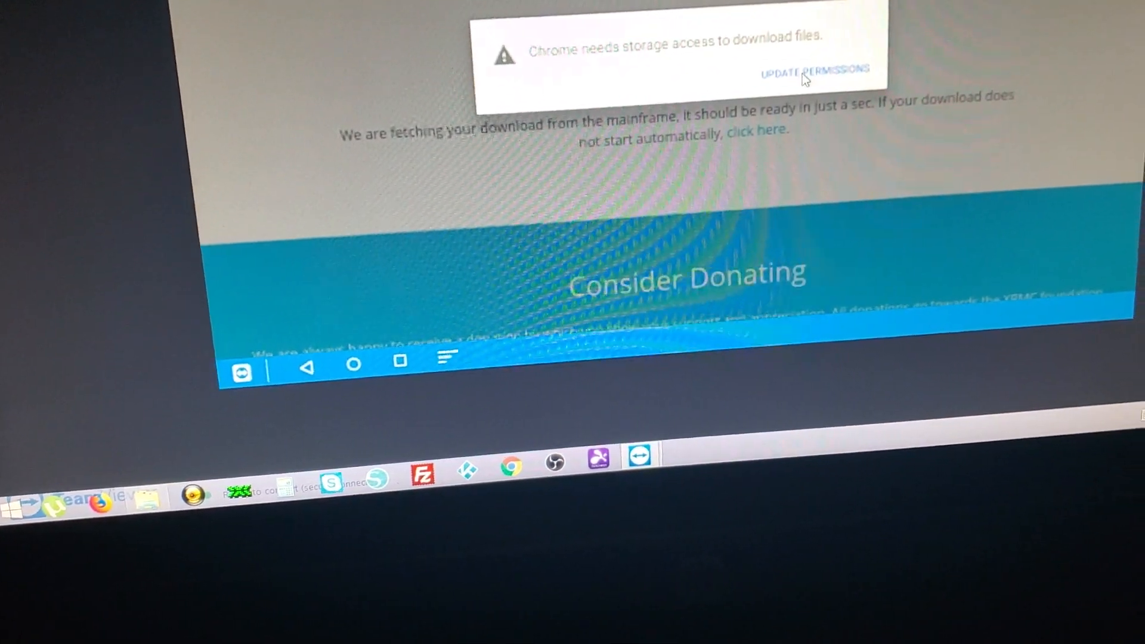
click(813, 72)
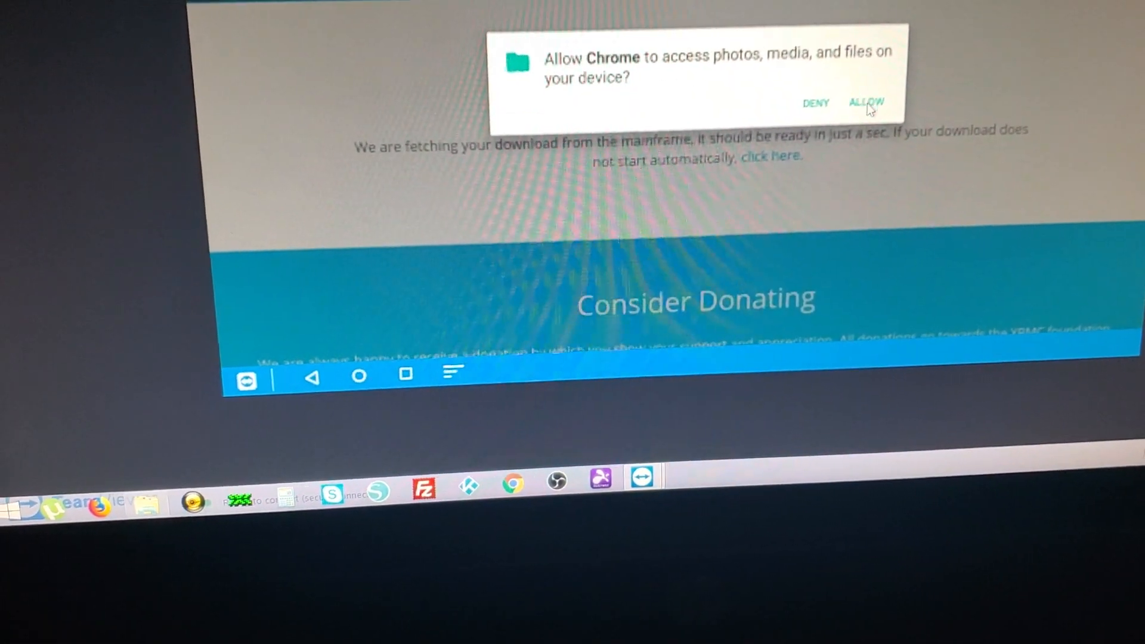
click(866, 103)
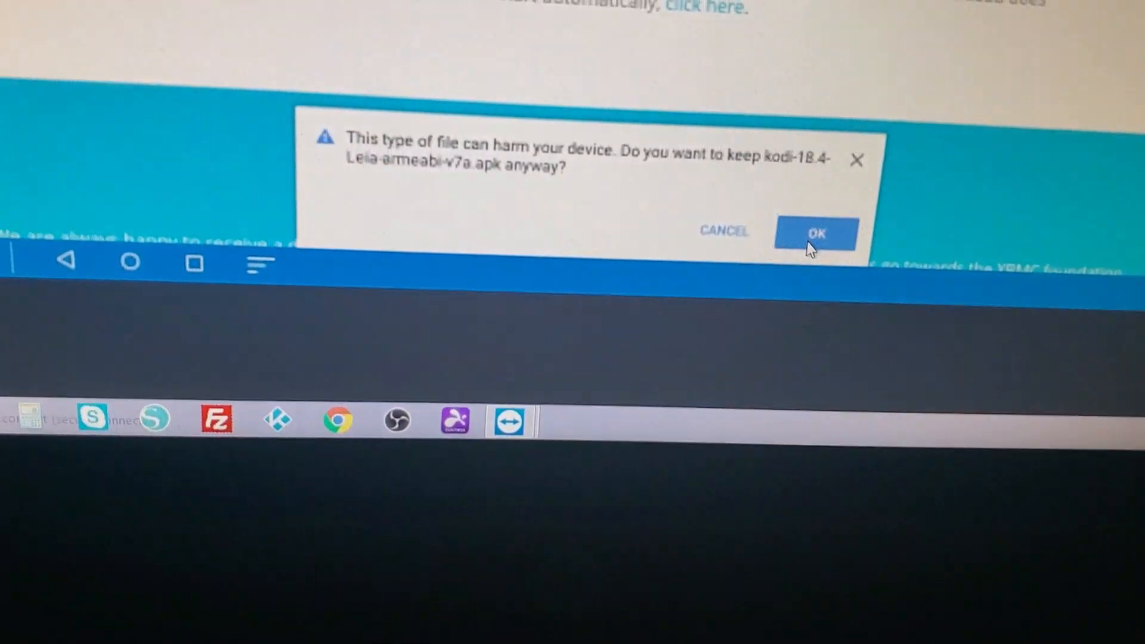
click(815, 233)
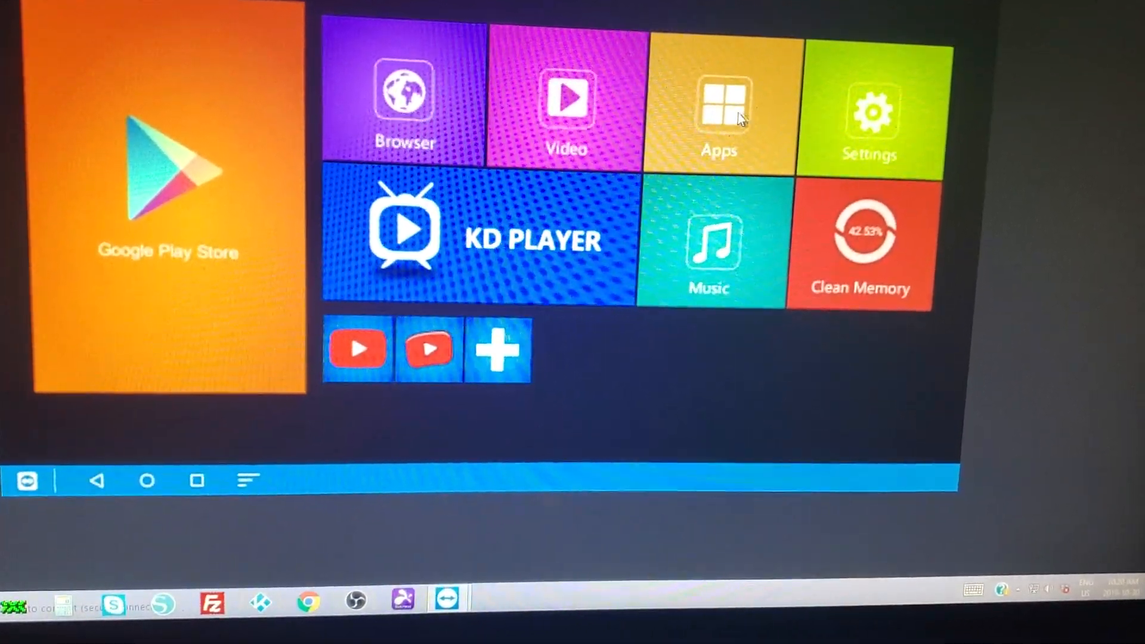
- Launch AppInstaller from the My Apps grid
click(718, 102)
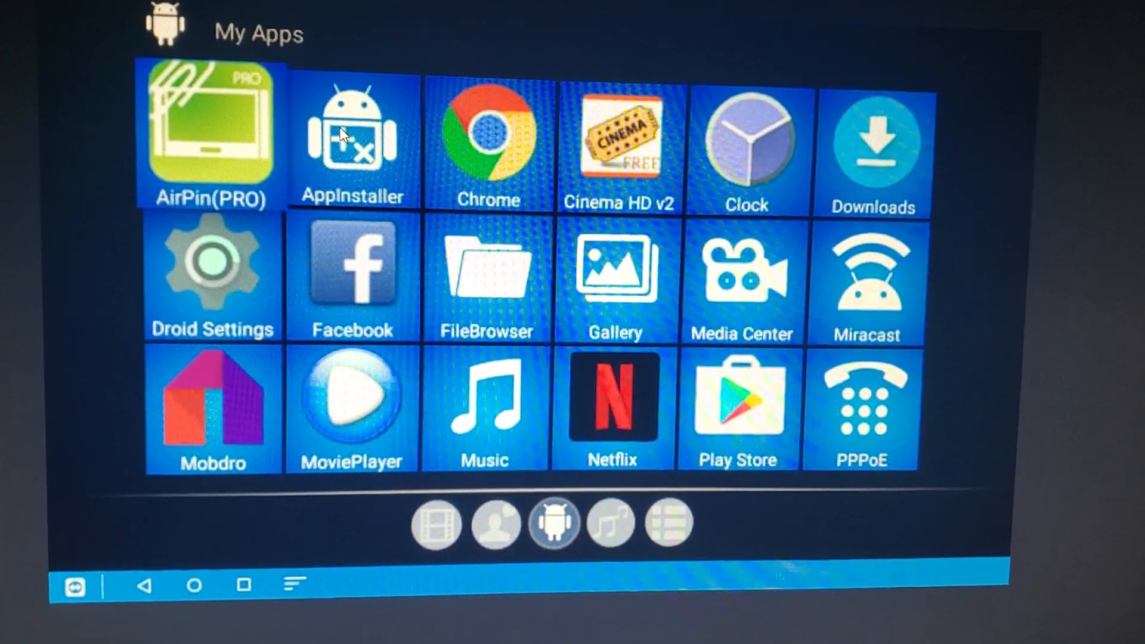
click(353, 138)
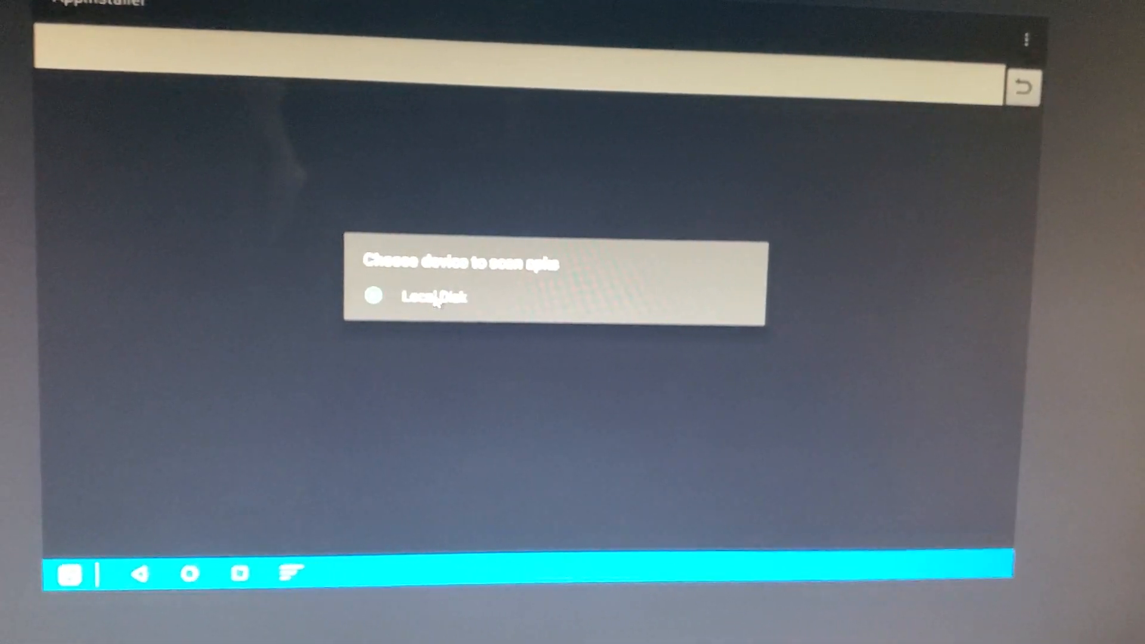
- Scan Local Disk for APKs and start installing the Kodi 18.4 package
click(434, 294)
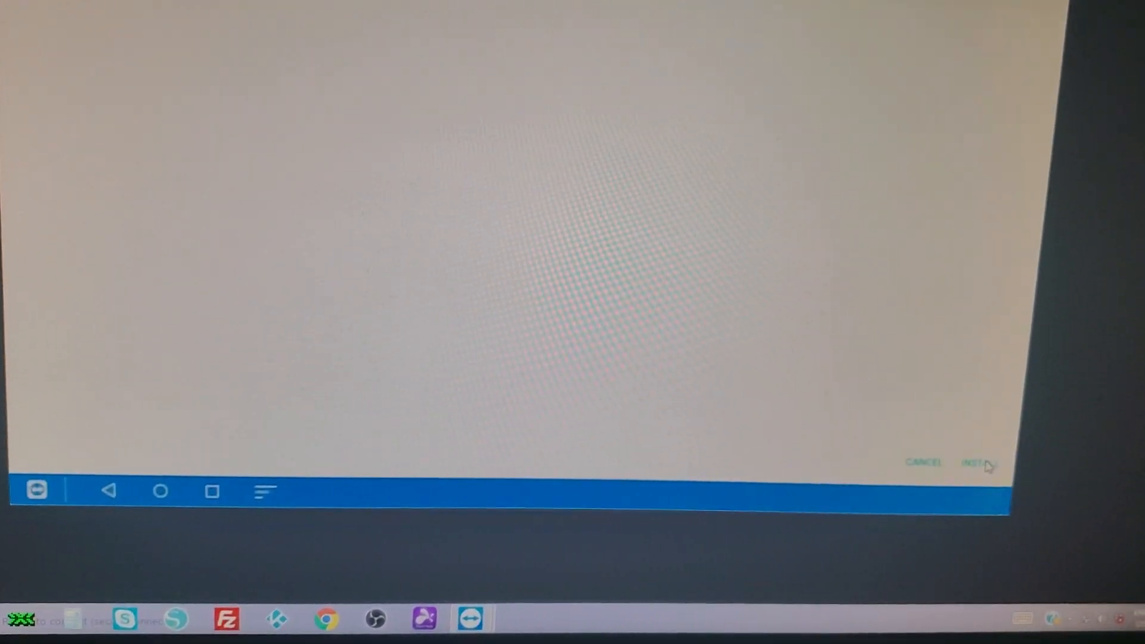
click(973, 461)
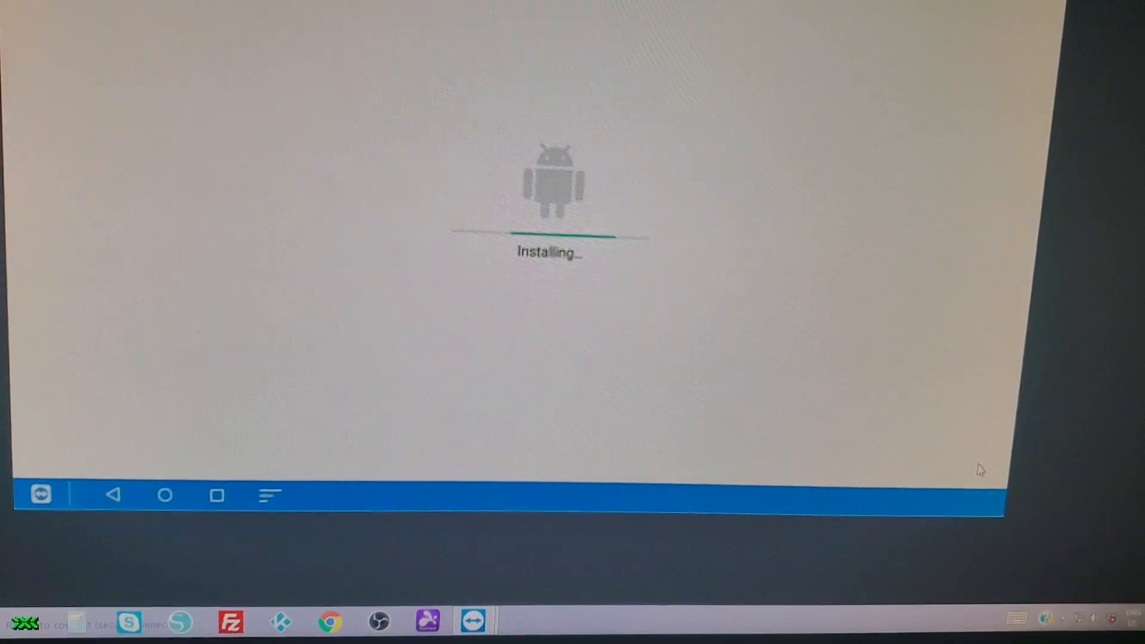